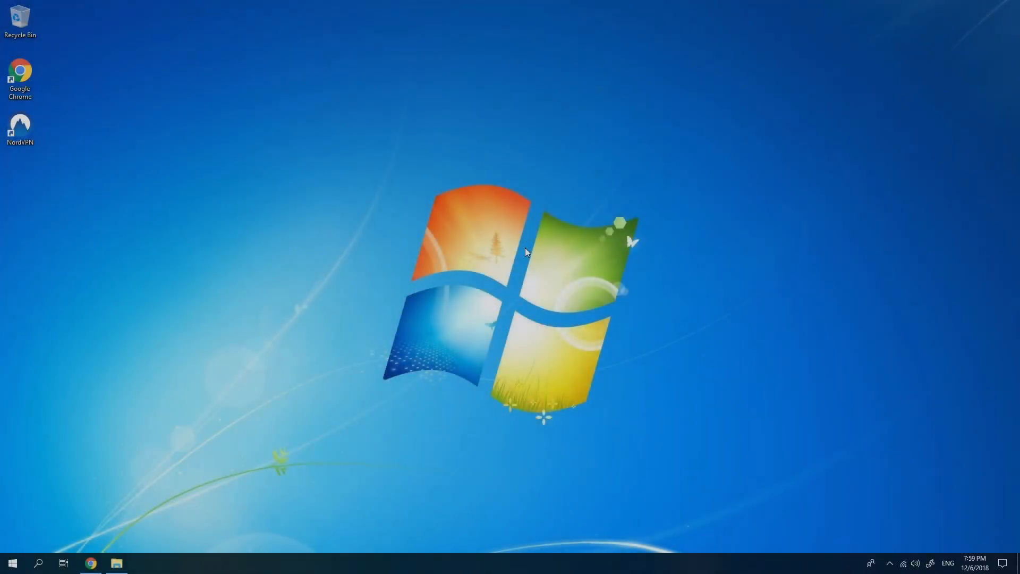
mouse_move(388, 256)
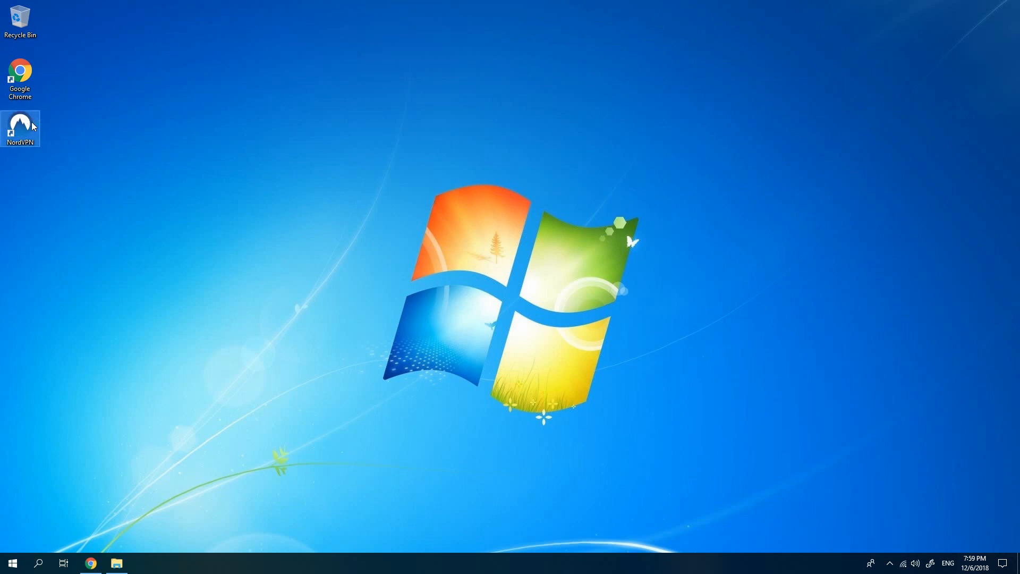
Launch NordVPN from the desktop shortcut and submit the account email and password to sign in
double_click(19, 123)
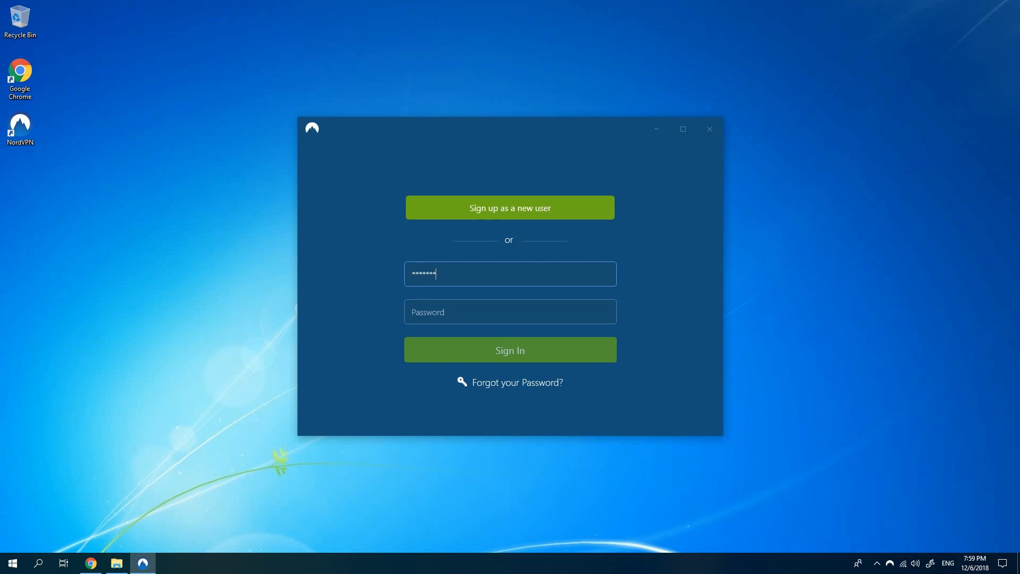
text(password)
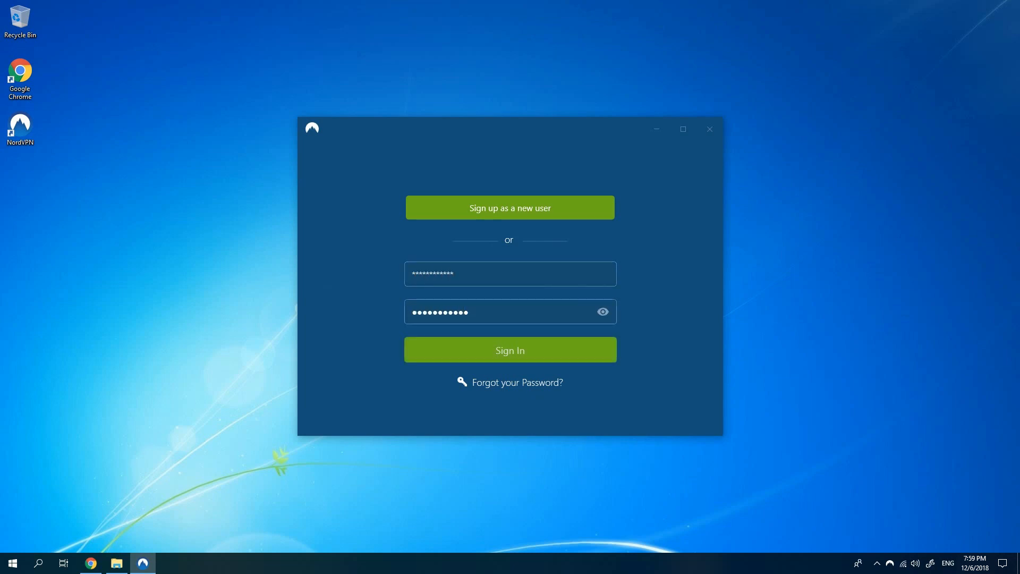
click(510, 350)
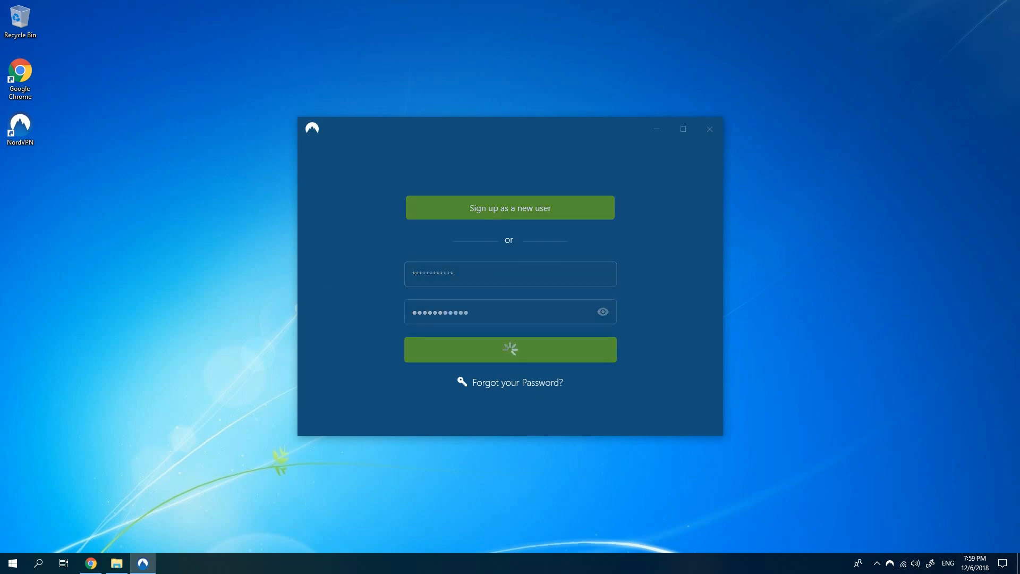
Complete sign-in so the Servers list and Europe map appear with an unprotected status
click(510, 349)
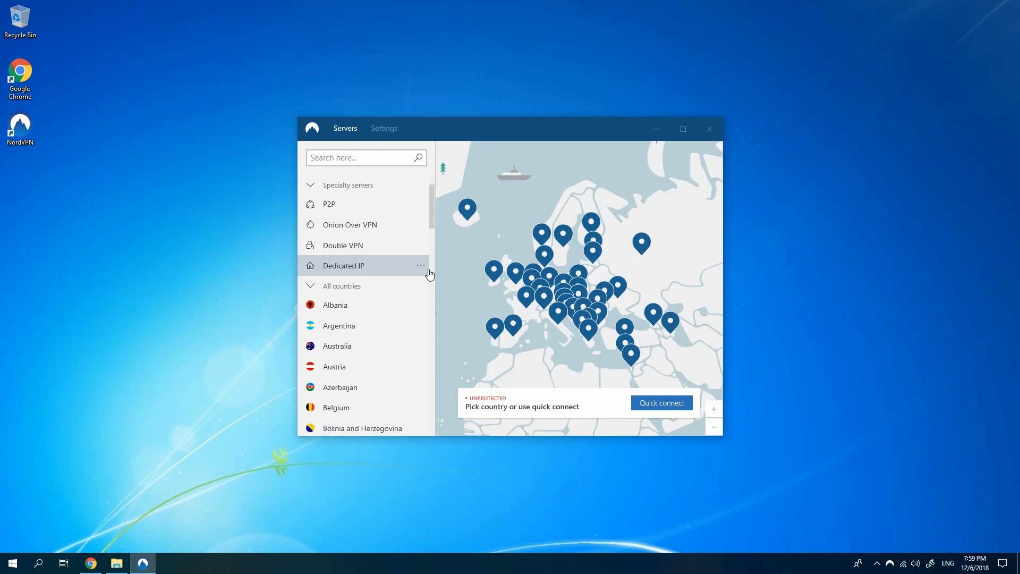
mouse_move(373, 185)
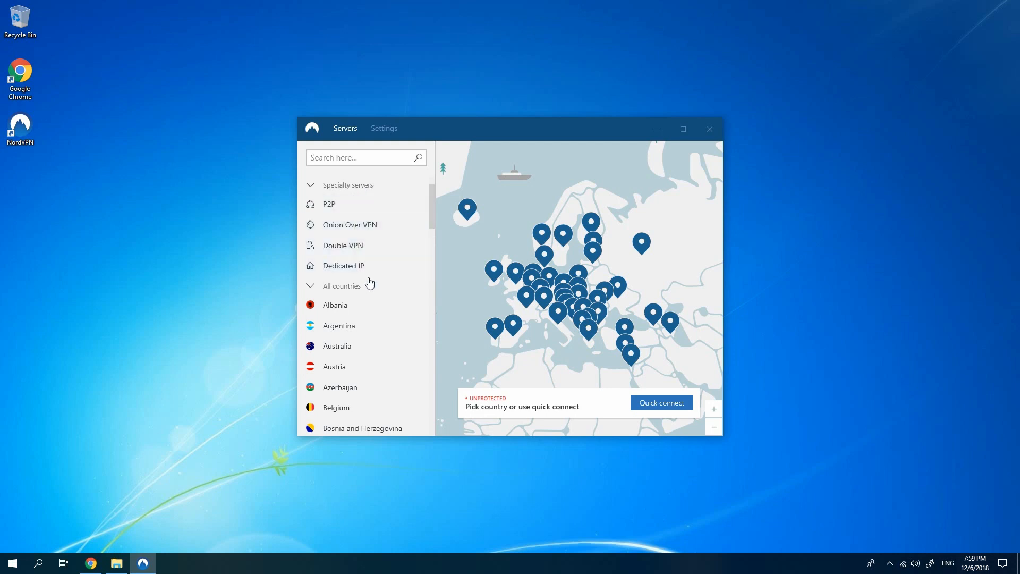
mouse_move(391, 407)
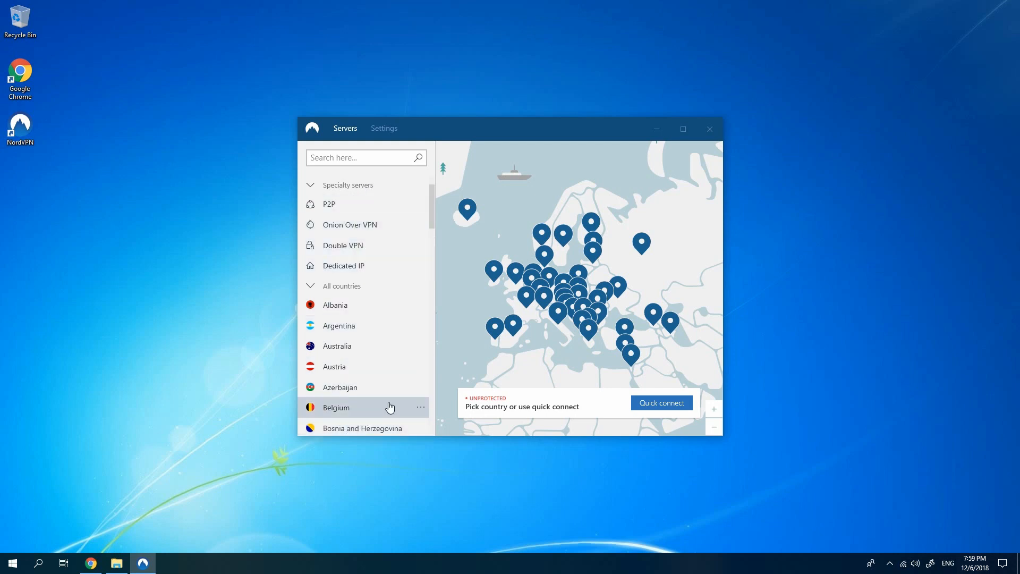
mouse_move(703, 304)
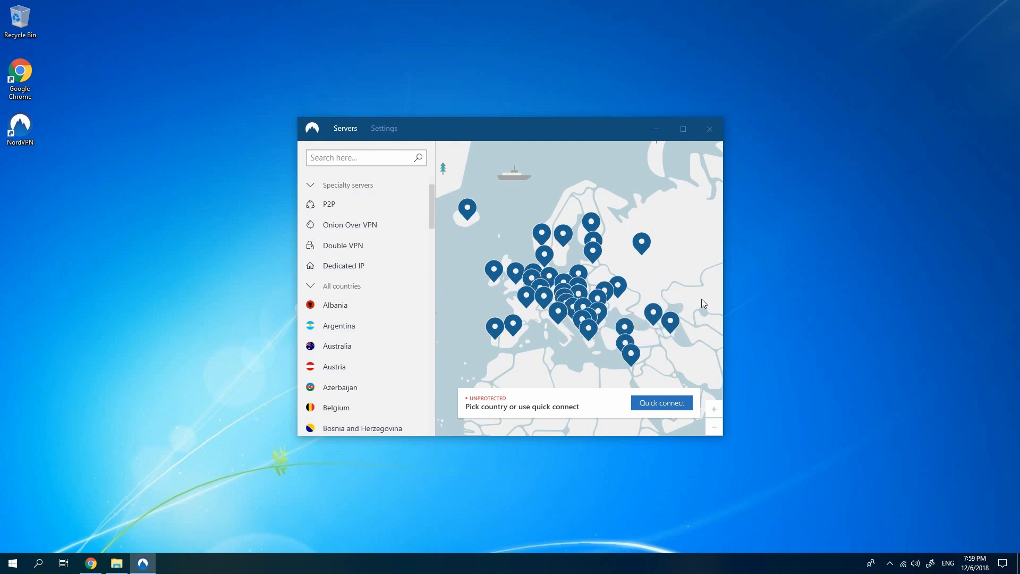
mouse_move(691, 411)
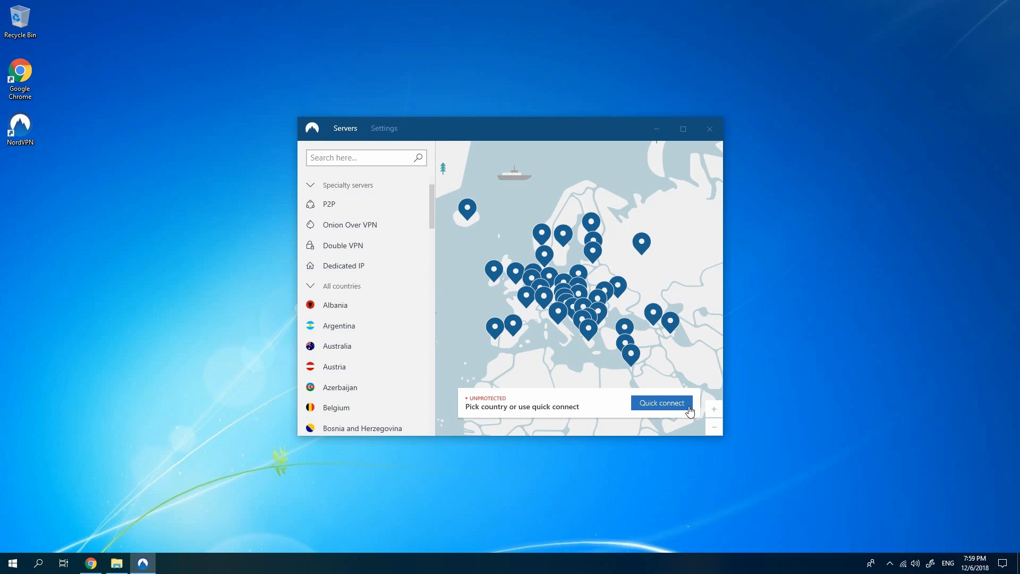
Quick connect to United Kingdom #460, then close the NordVPN window while staying protected
click(661, 402)
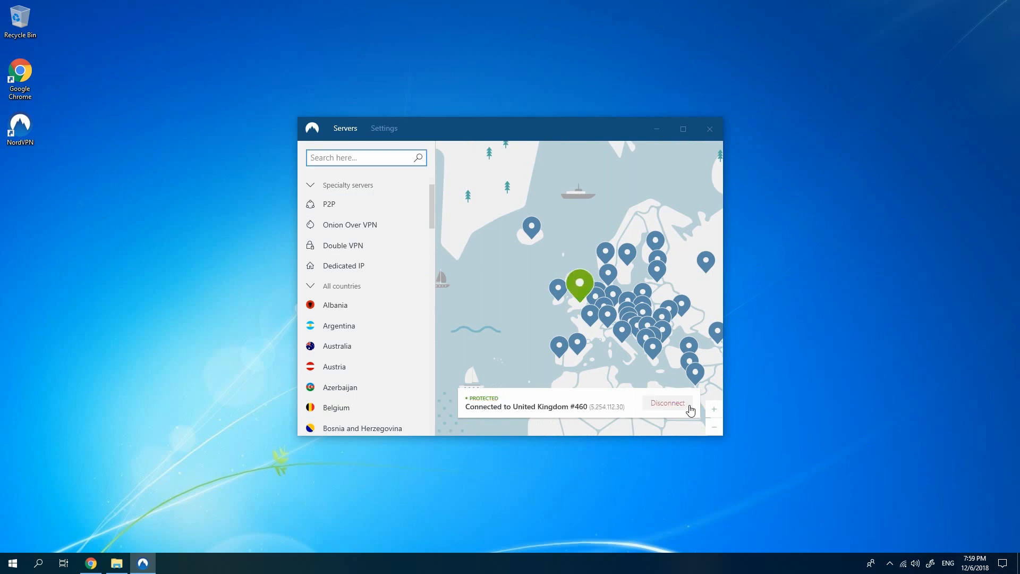
mouse_move(578, 295)
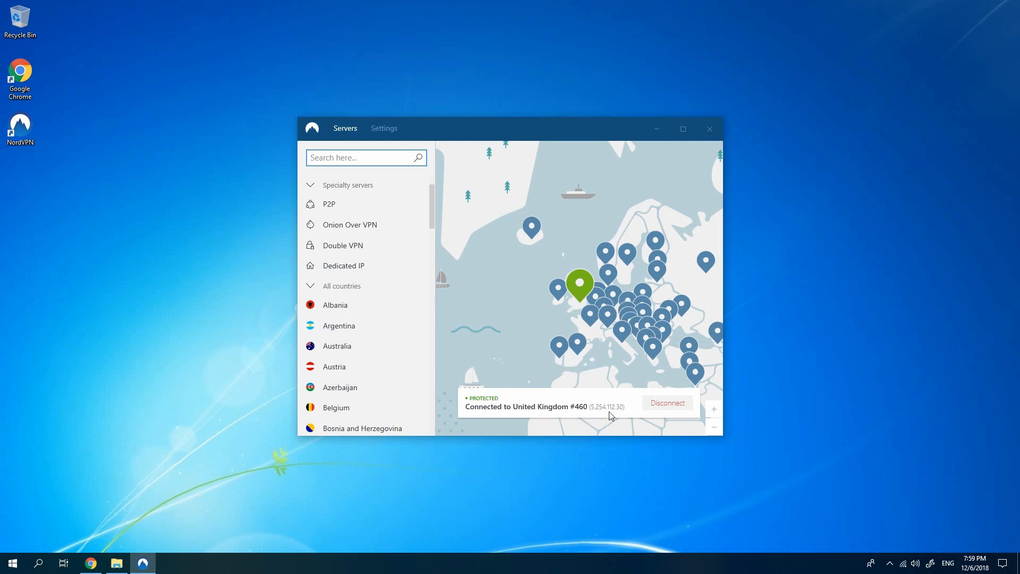
mouse_move(618, 413)
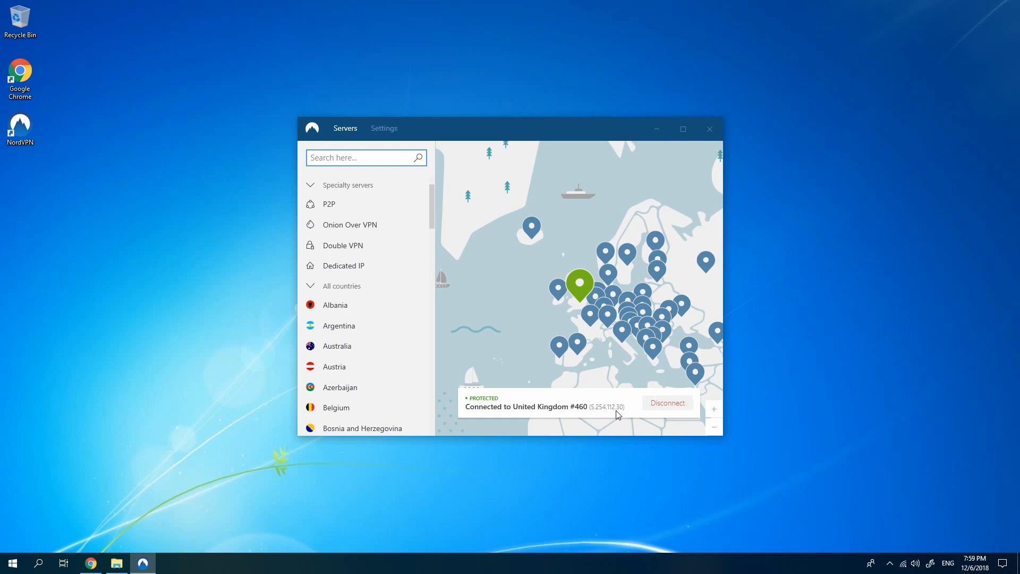
mouse_move(710, 128)
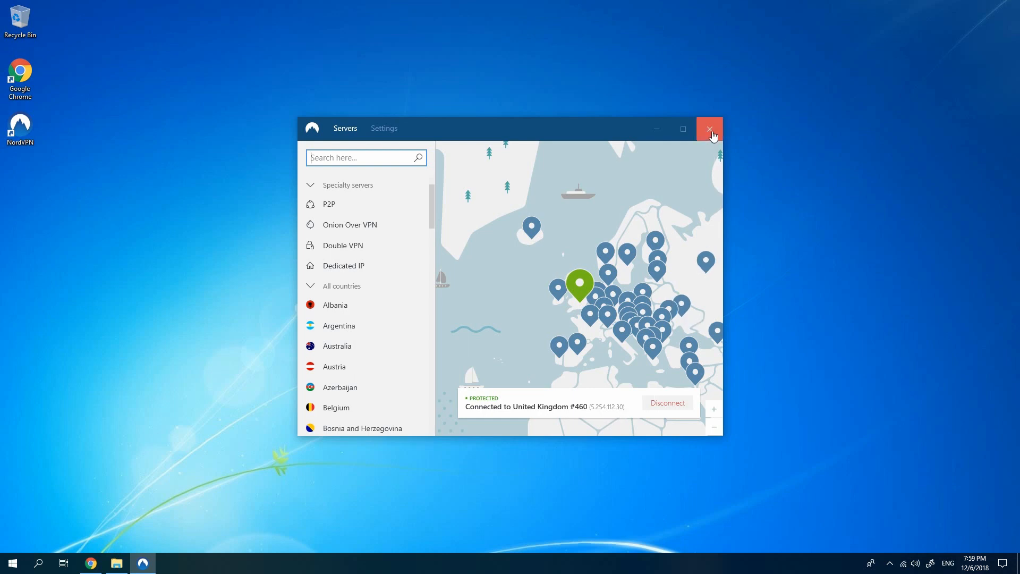
click(710, 129)
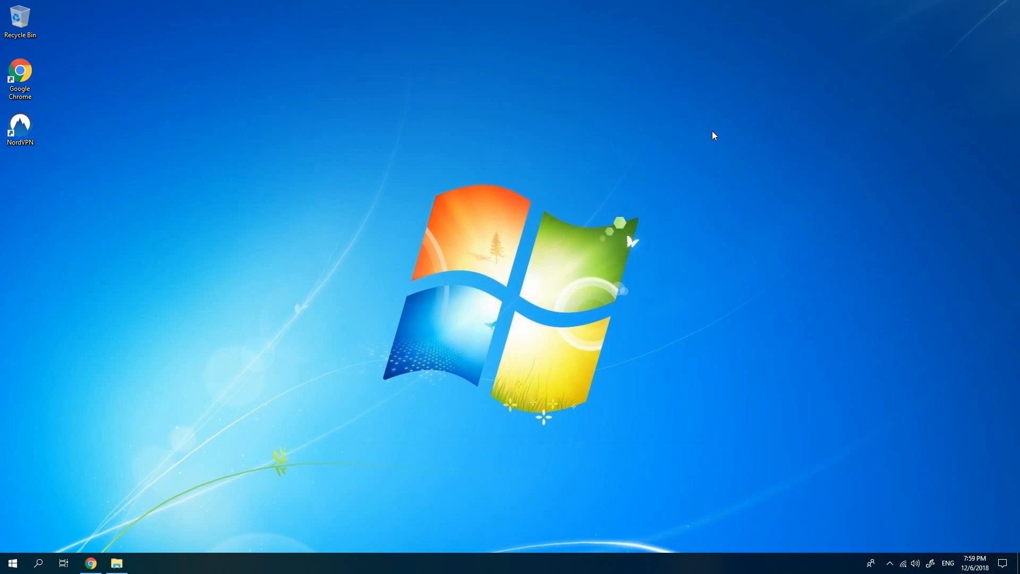
mouse_move(720, 296)
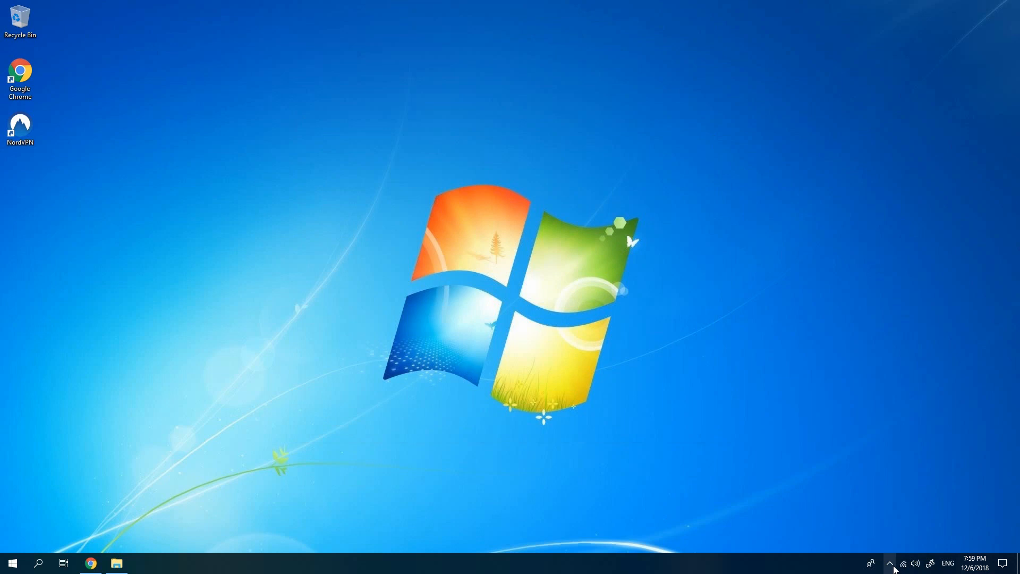
Show the hidden tray icons and bring up NordVPN's quick status menu
click(882, 570)
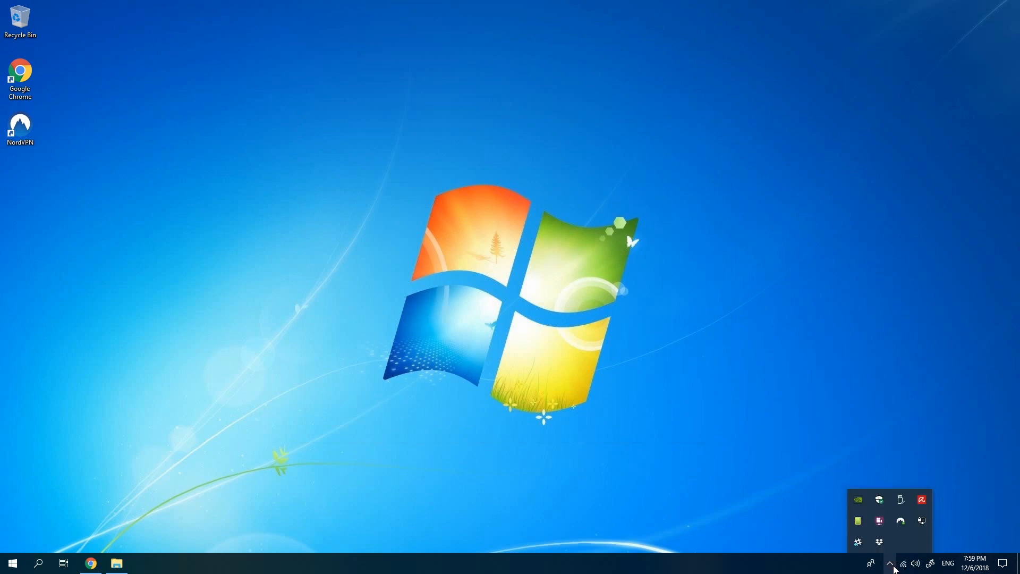
mouse_move(903, 529)
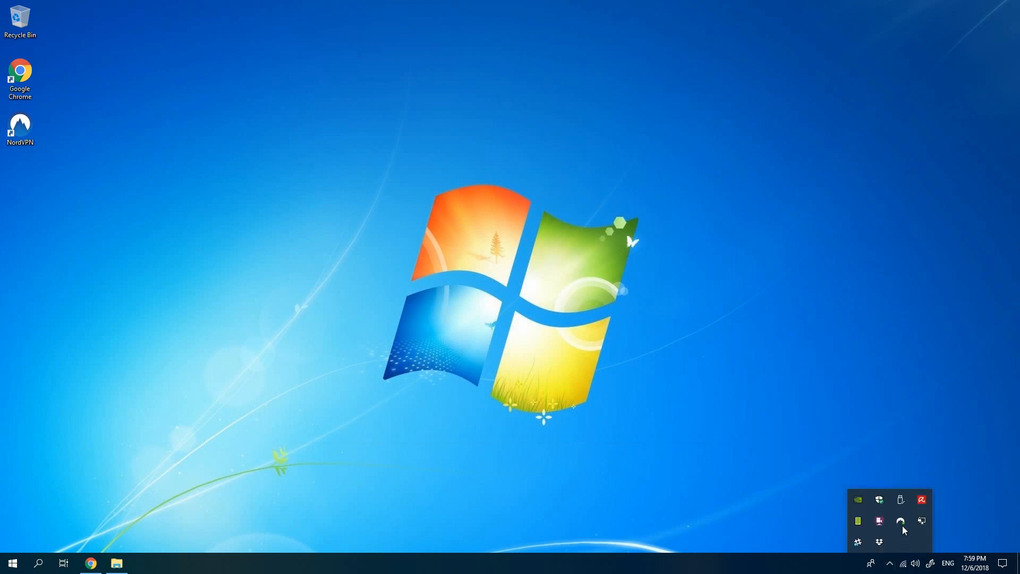
click(900, 521)
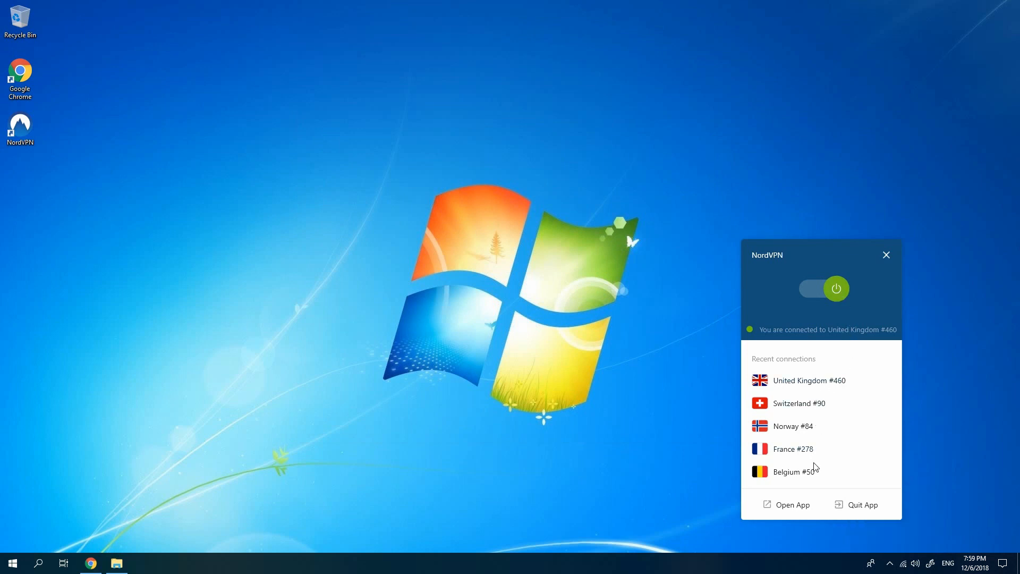
mouse_move(829, 501)
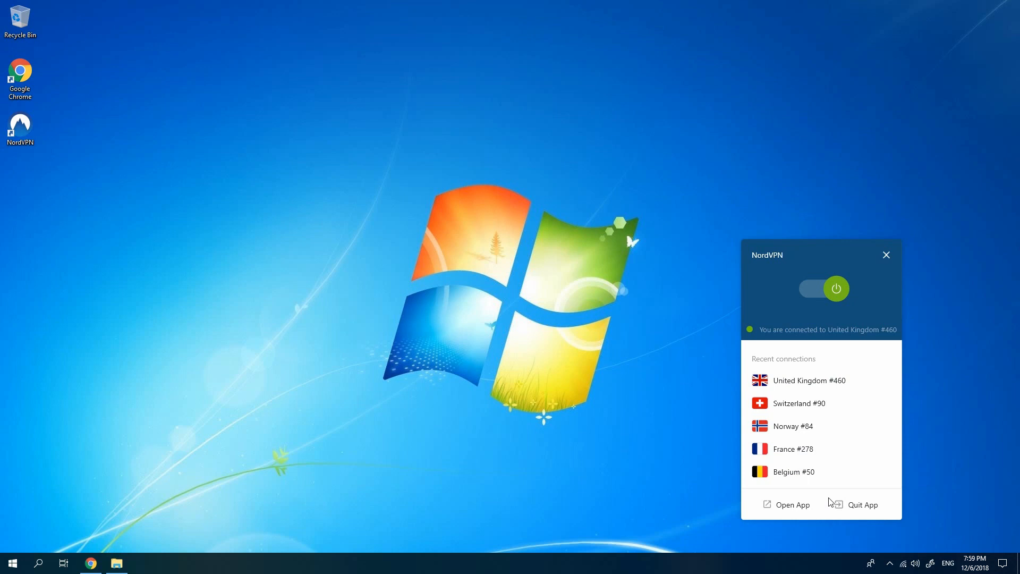
mouse_move(867, 507)
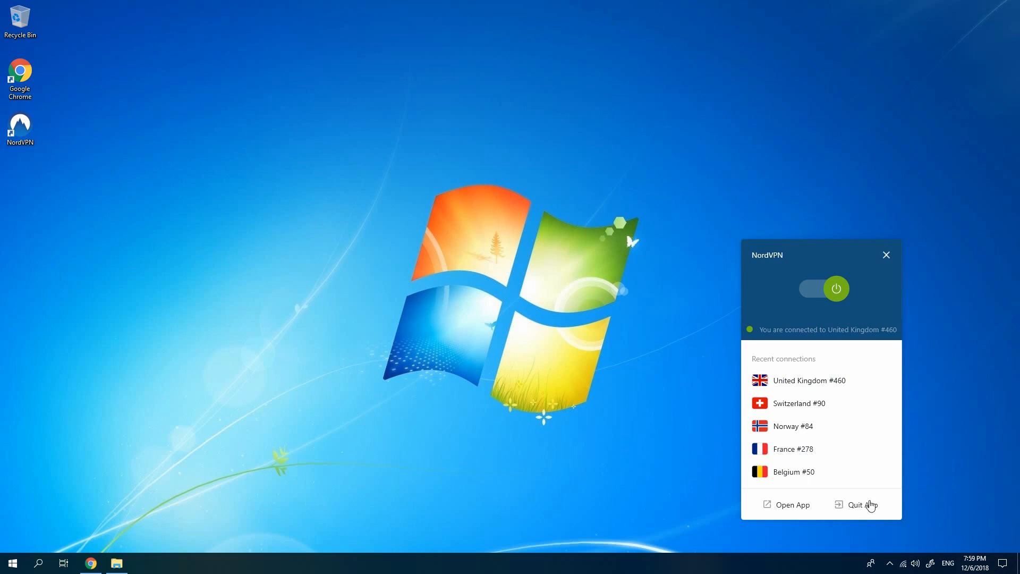
mouse_move(886, 255)
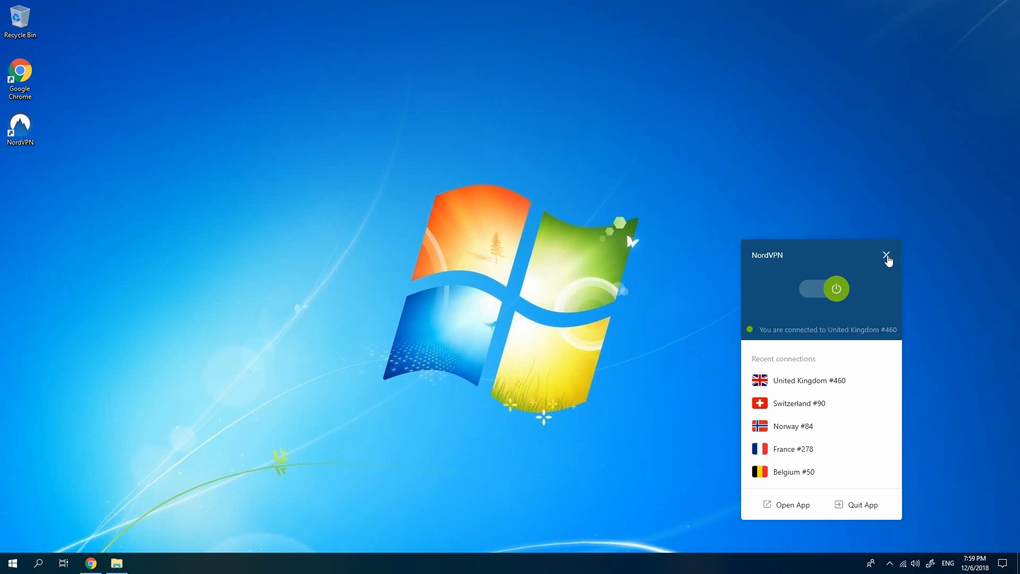
Dismiss the NordVPN quick menu after reviewing the United Kingdom #460 status and recent connections
click(886, 255)
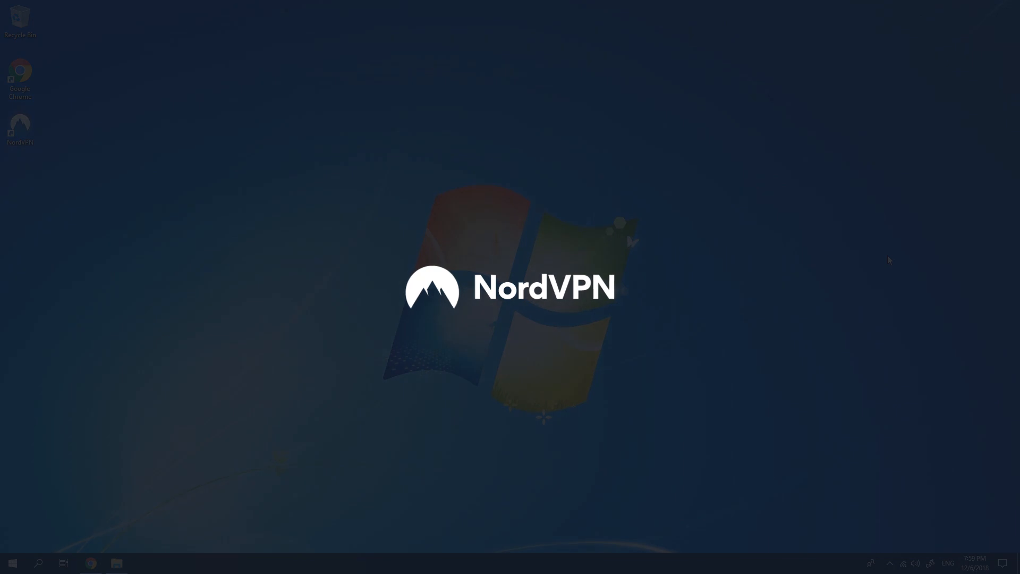